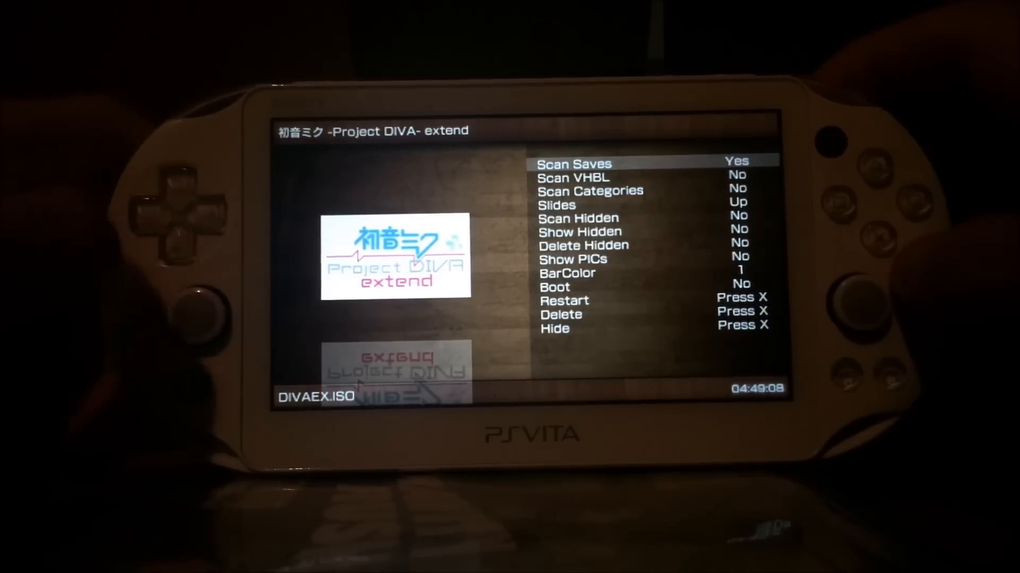
Step: Move down the ONEMENU options to Scan VHBL and set it to Yes
key(Down)
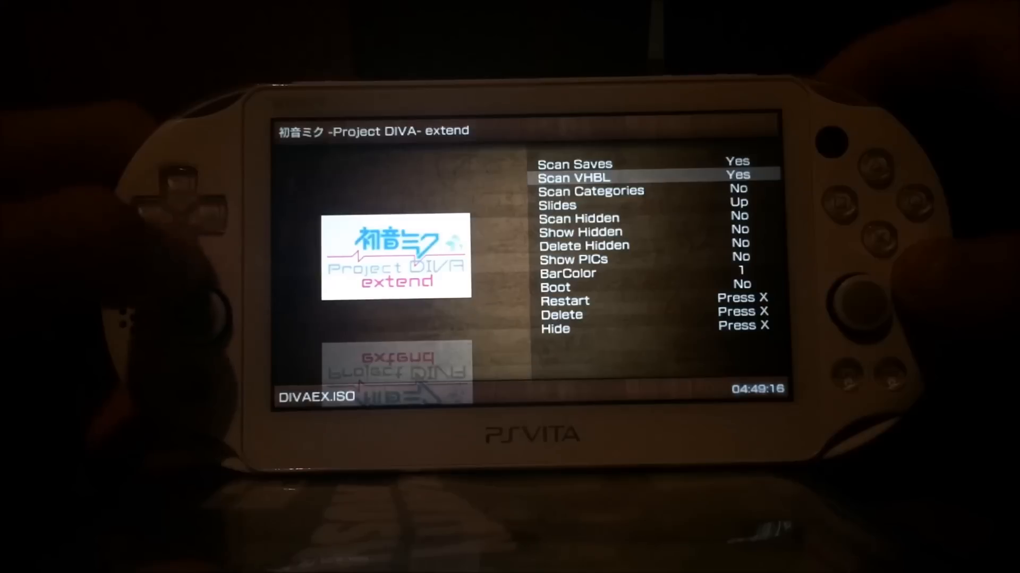
key(down)
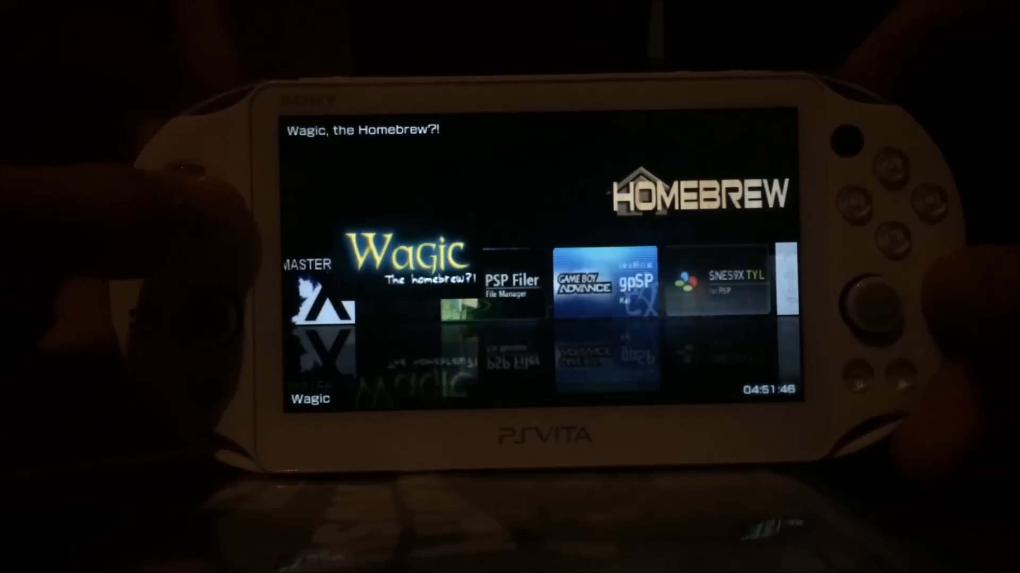
Step: Scroll right through the Homebrew carousel past Wagic, PSP Filer and gpSP
scroll(right, 3)
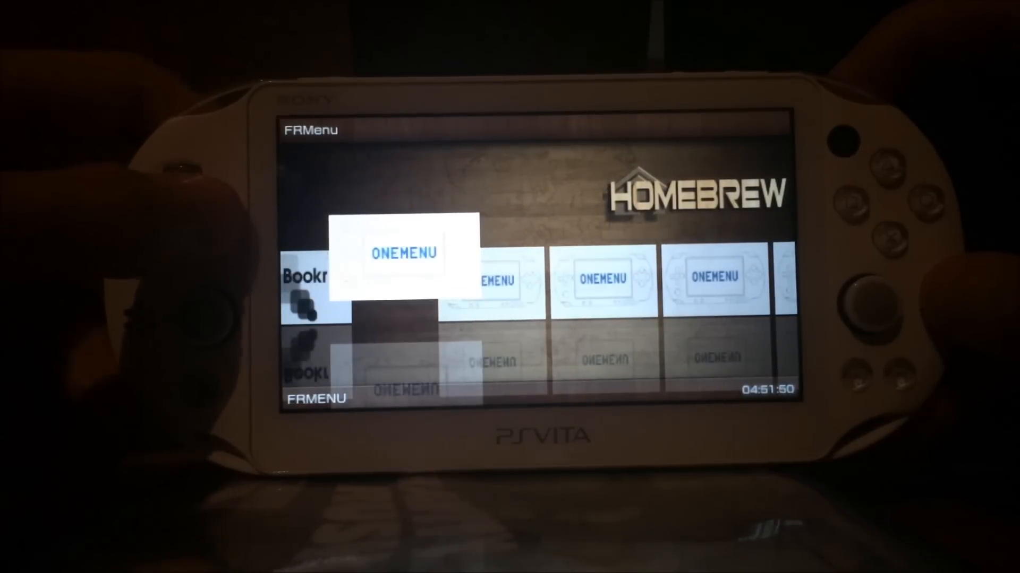
scroll(right, 3)
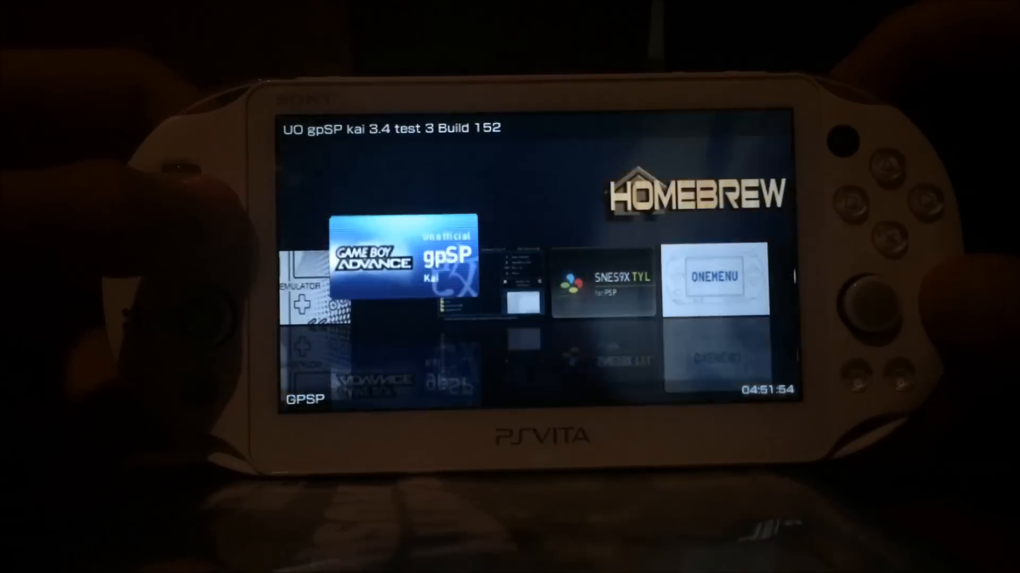
scroll(right, 3)
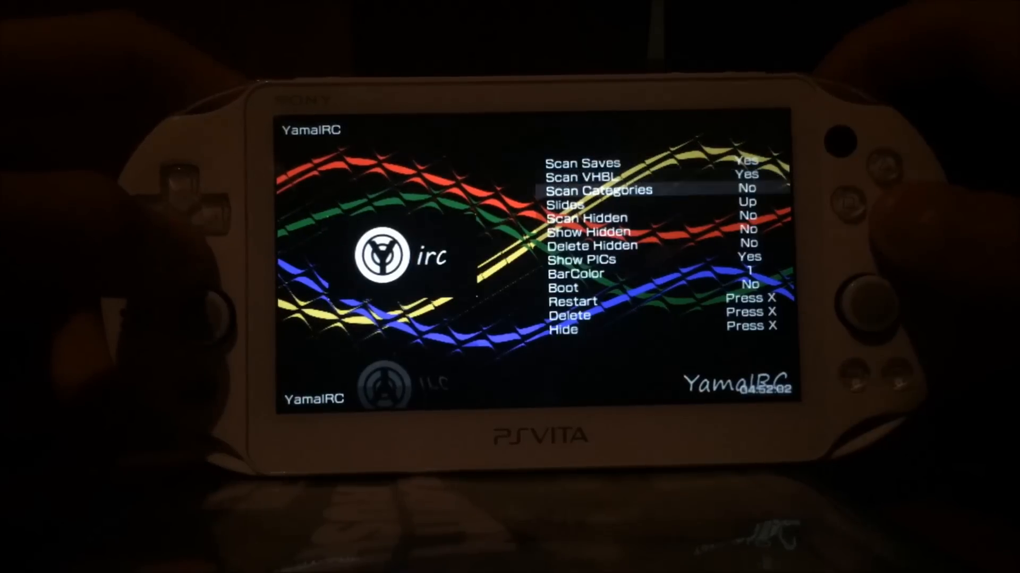
Step: Close the YamaIRC launcher settings with Show PICs enabled
key(Down)
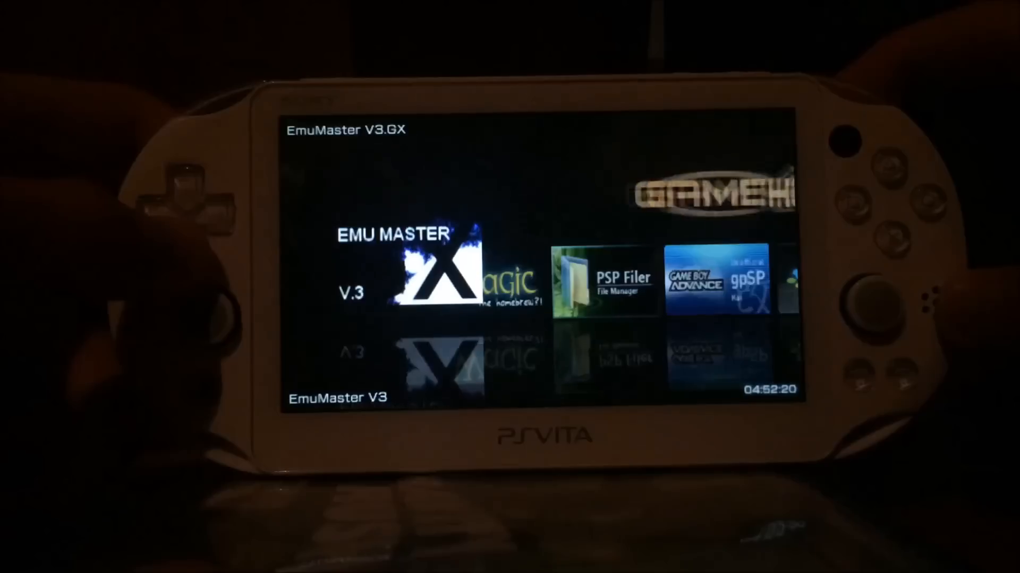
Step: Scroll right through the Homebrew carousel to check NesterJ, PSP Filer and YamaIRC
scroll(right, 3)
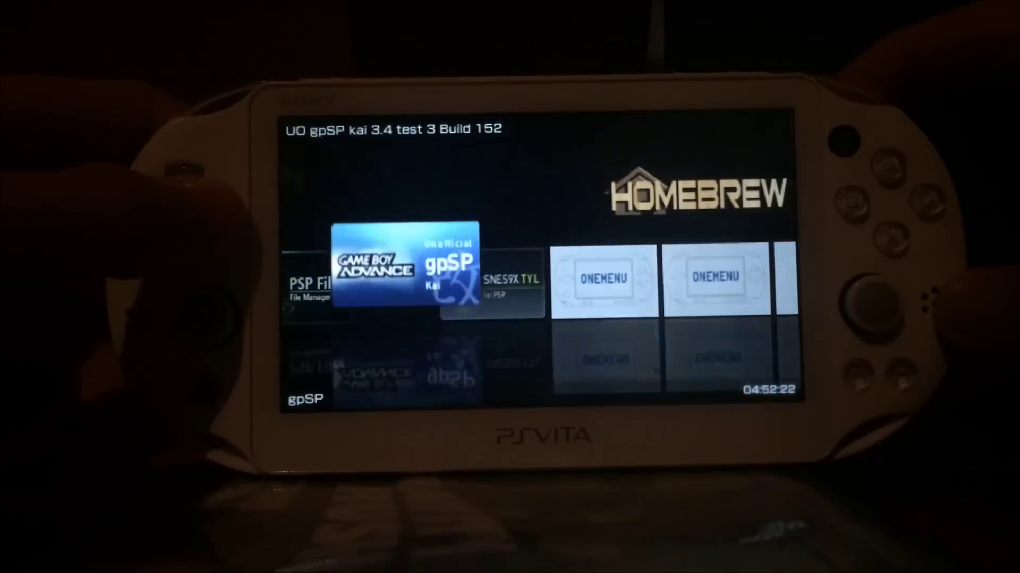
scroll(right, 3)
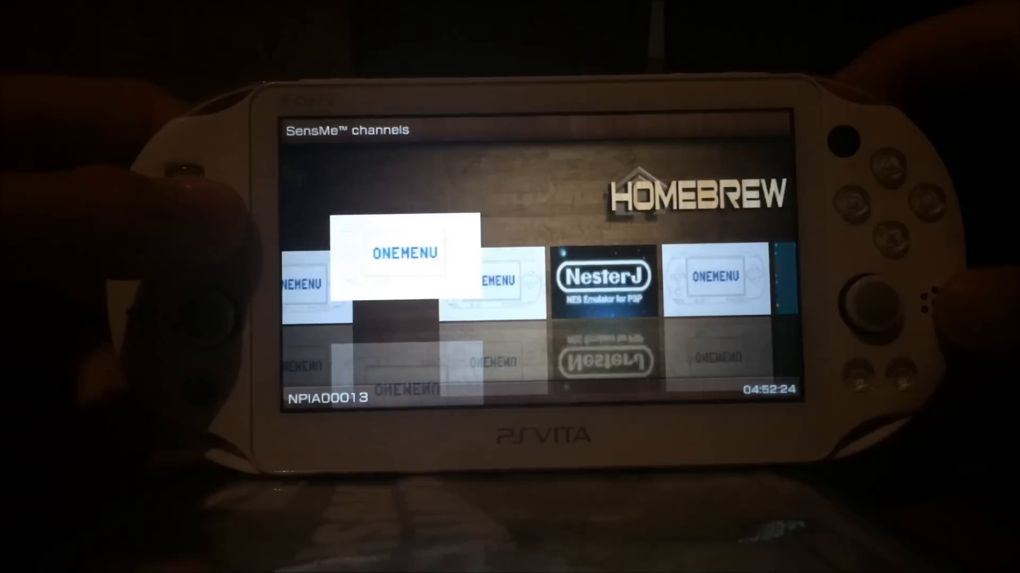
scroll(right, 3)
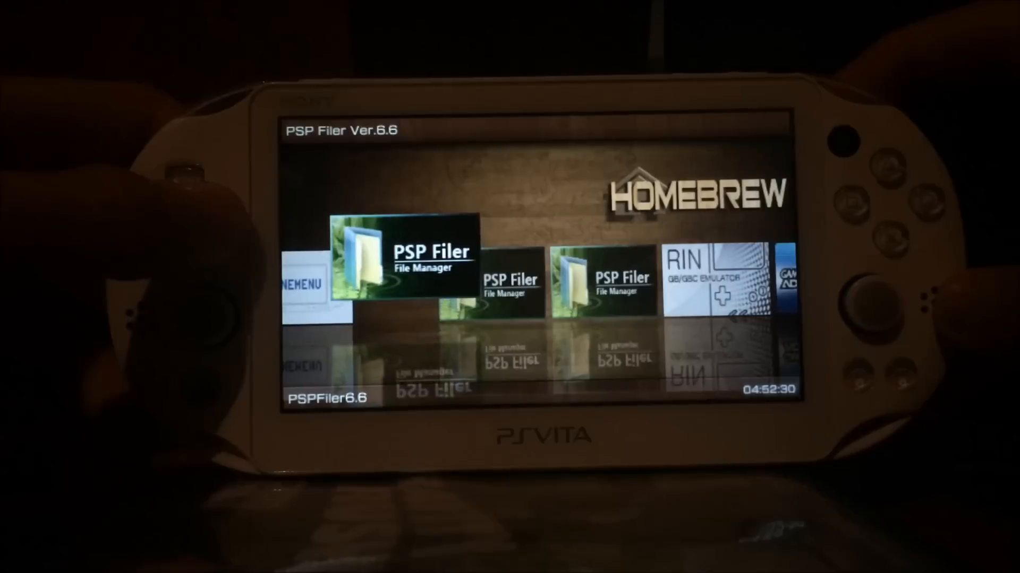
scroll(right, 3)
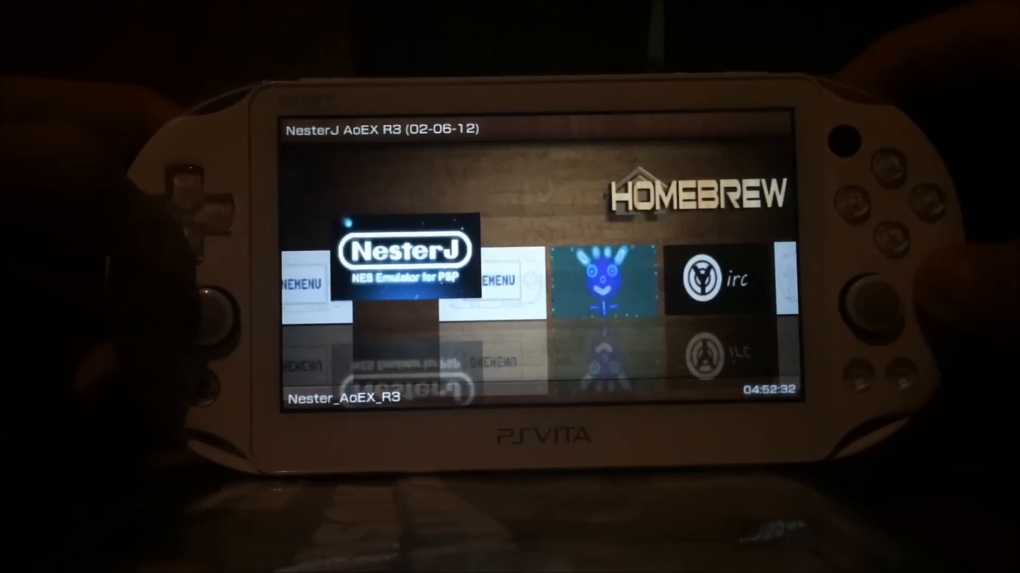